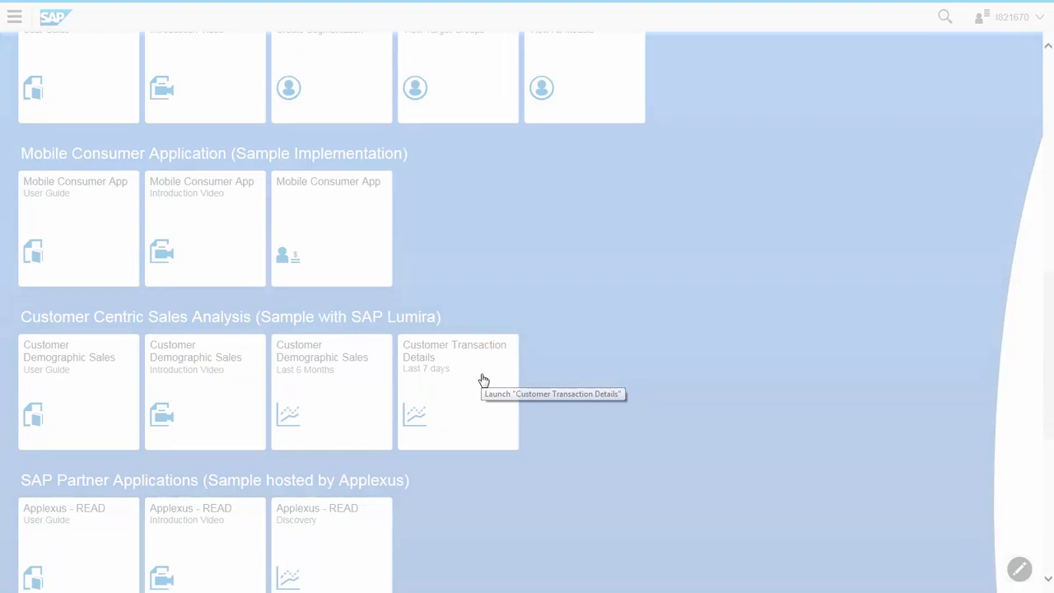
Step: Open the Customer Transaction Details (Last 7 days) report from the Customer Centric Sales Analysis group
left_click(458, 391)
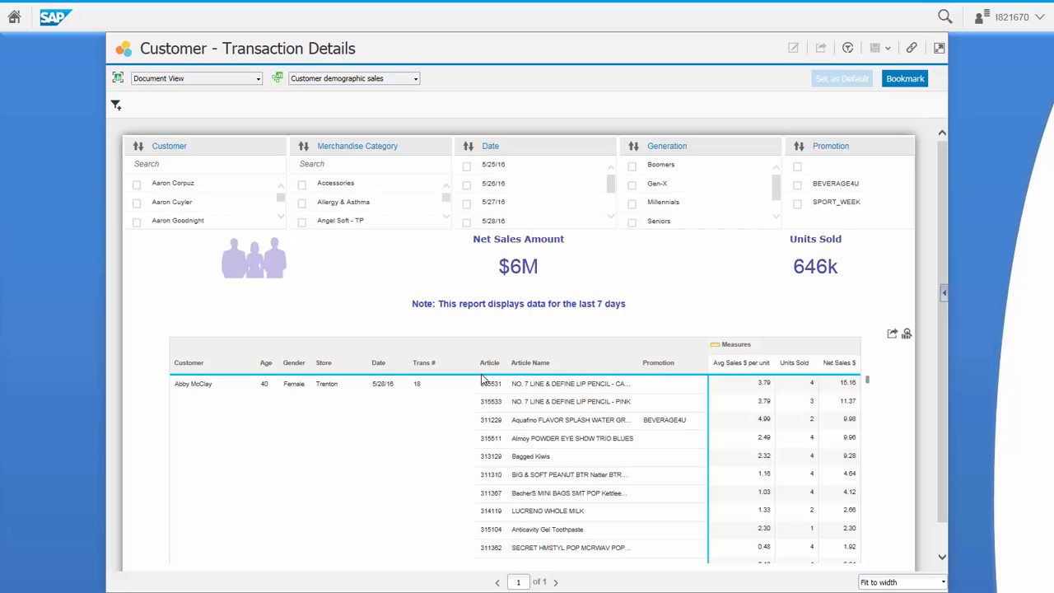
mouse_move(614, 332)
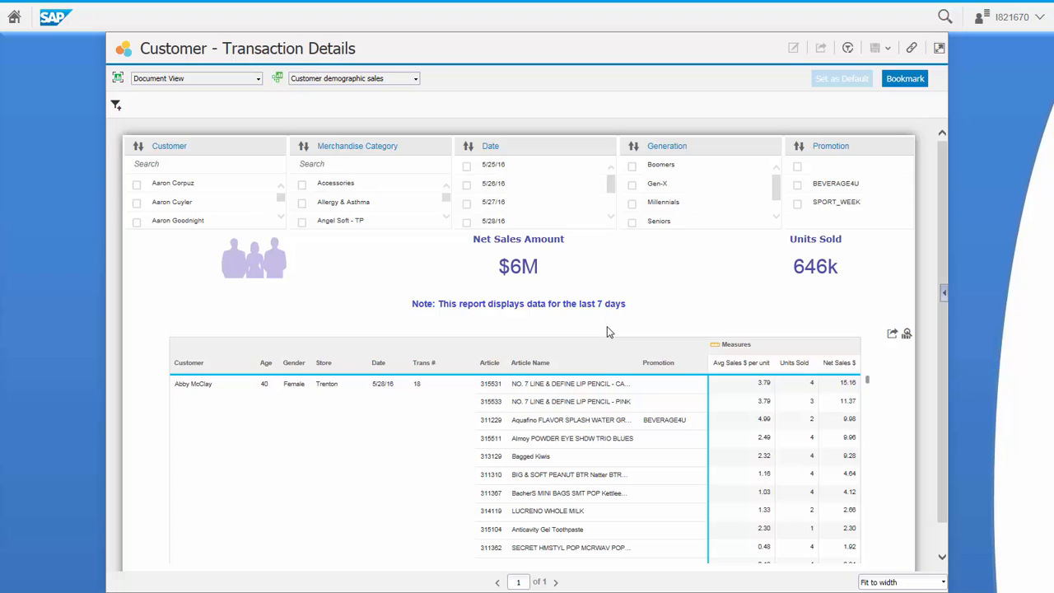
mouse_move(282, 159)
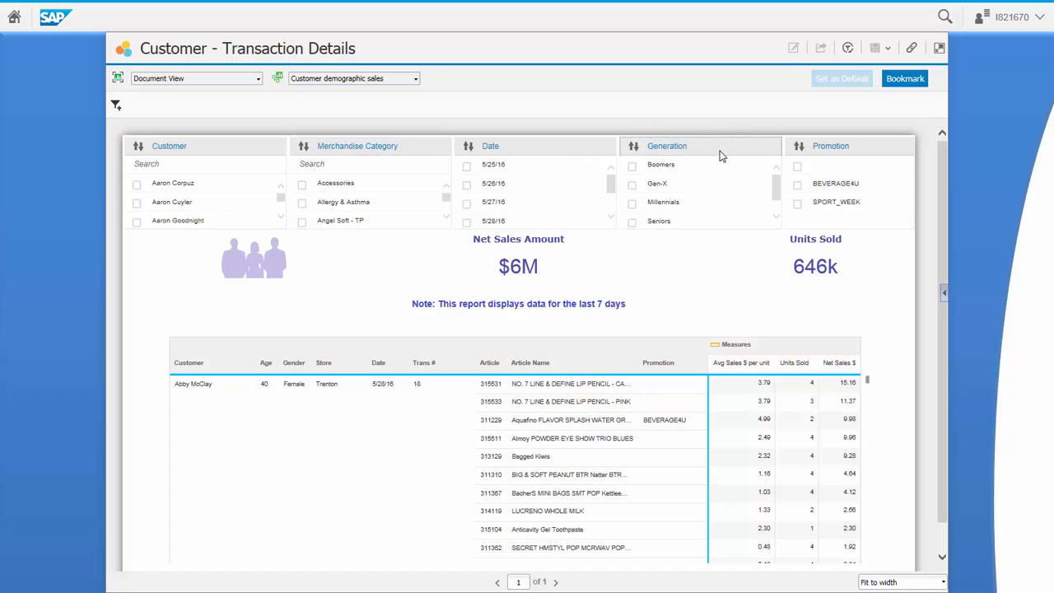
mouse_move(871, 155)
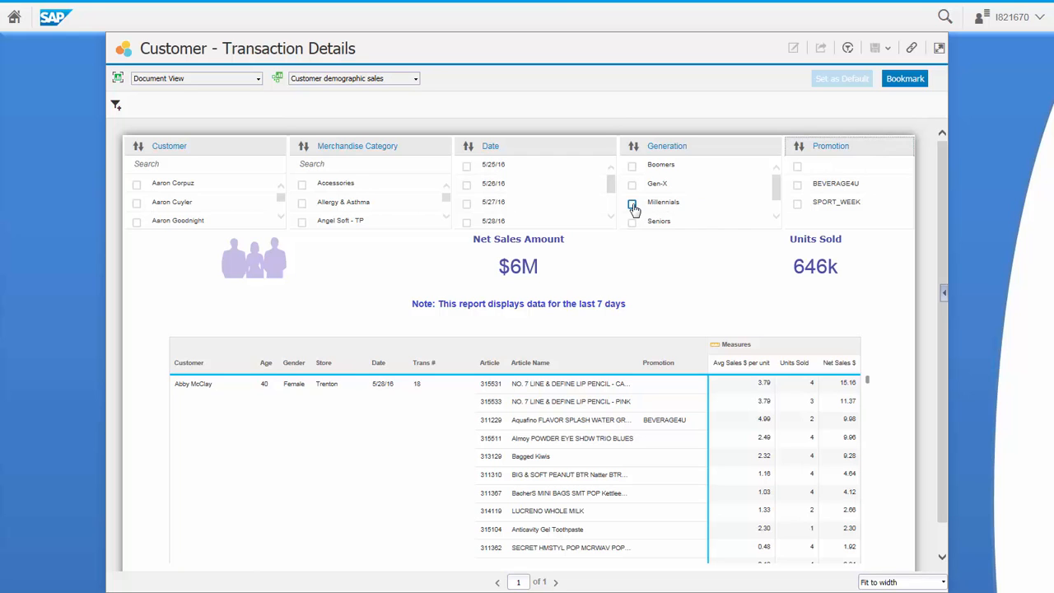
Step: Filter to Millennials and the SPORT_WEEK promotion, then maximize the transaction table
left_click(632, 202)
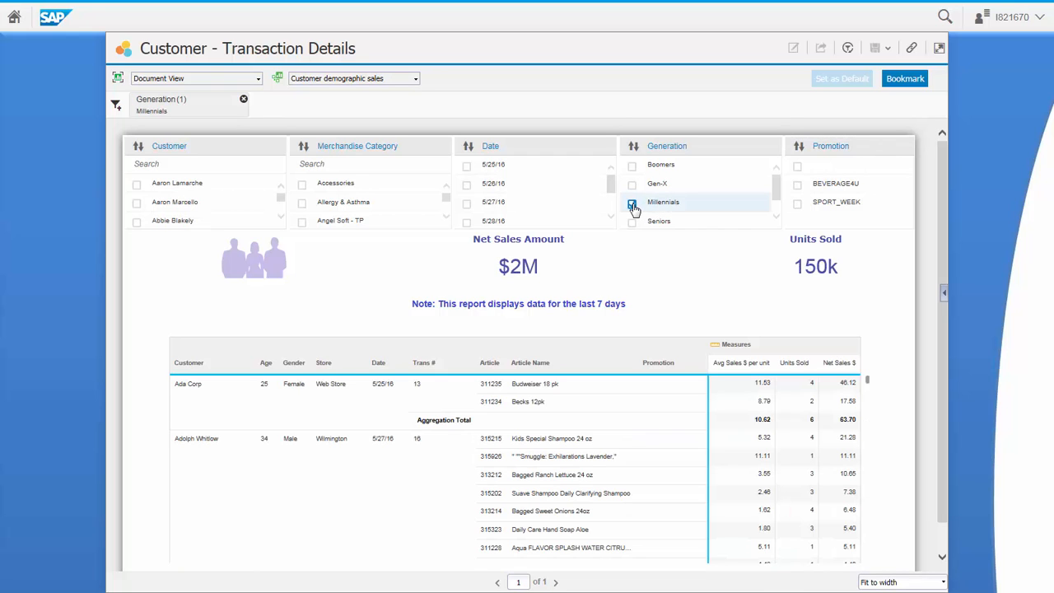
left_click(631, 202)
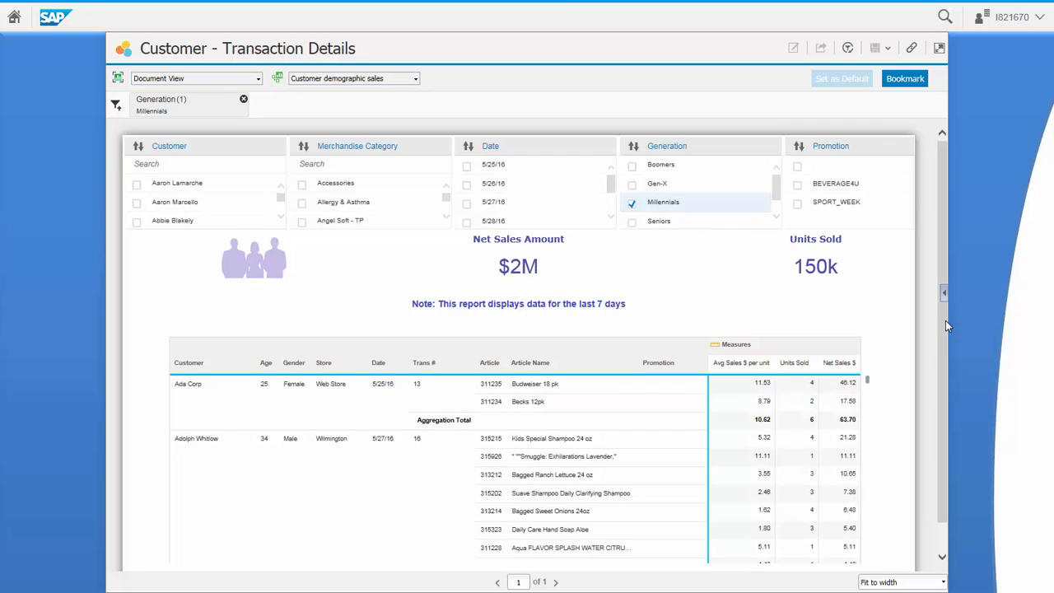
scroll("down", 3)
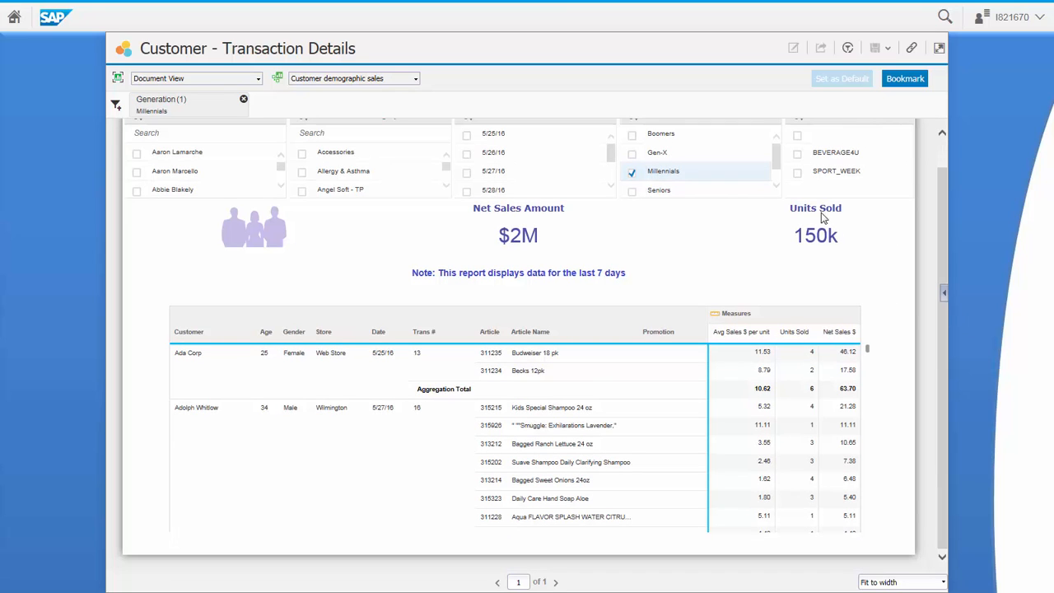
left_click(797, 171)
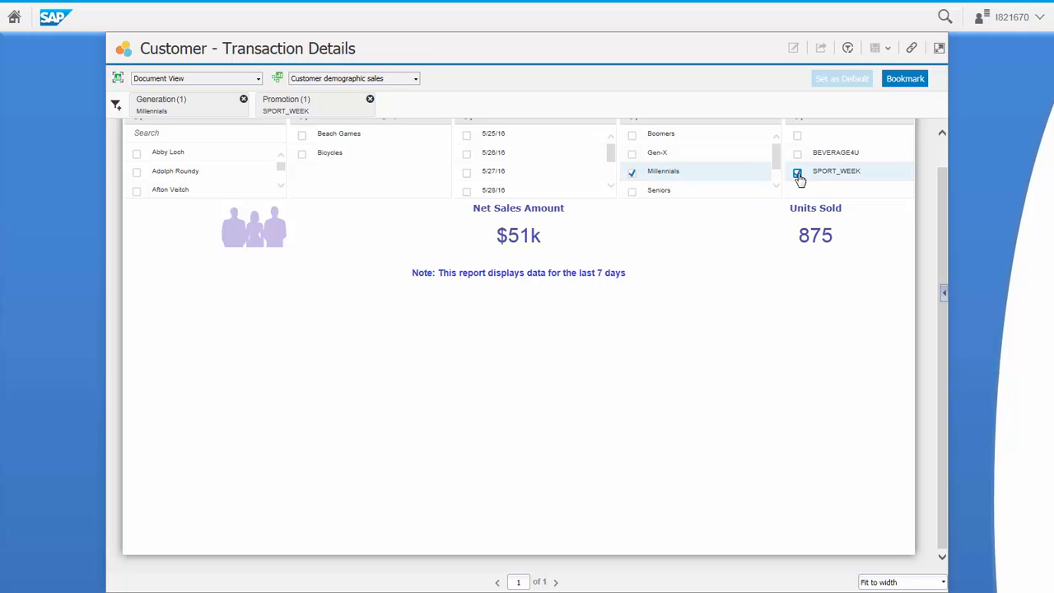
left_click(797, 171)
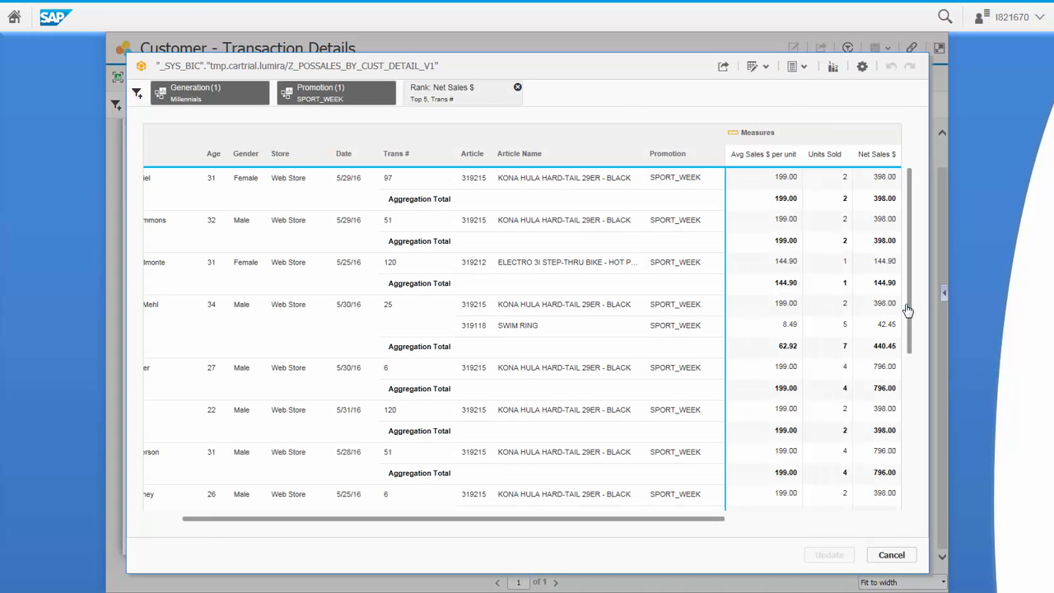
scroll("left", 3)
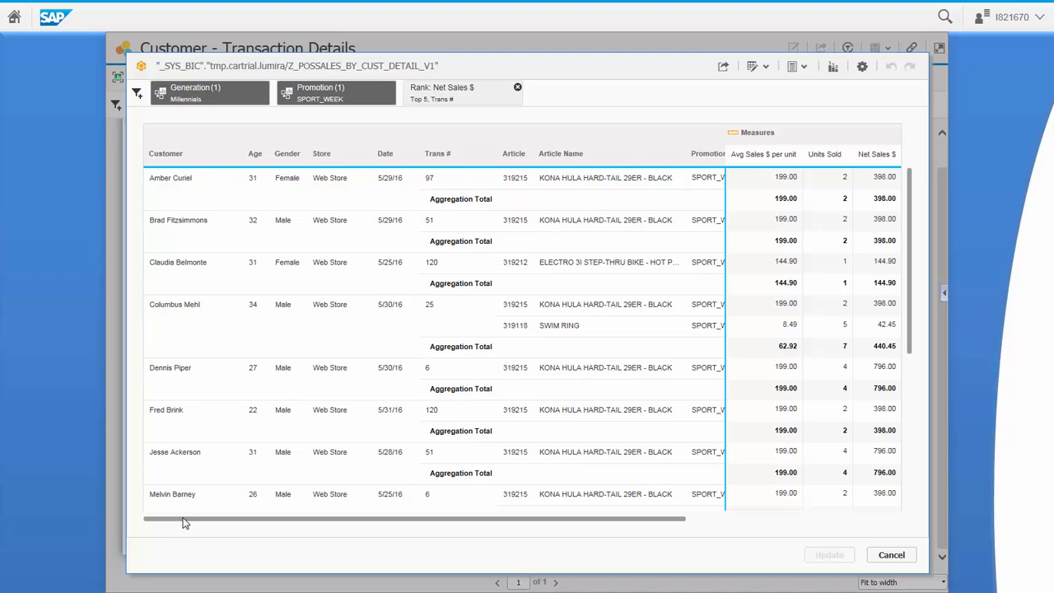
left_click(136, 93)
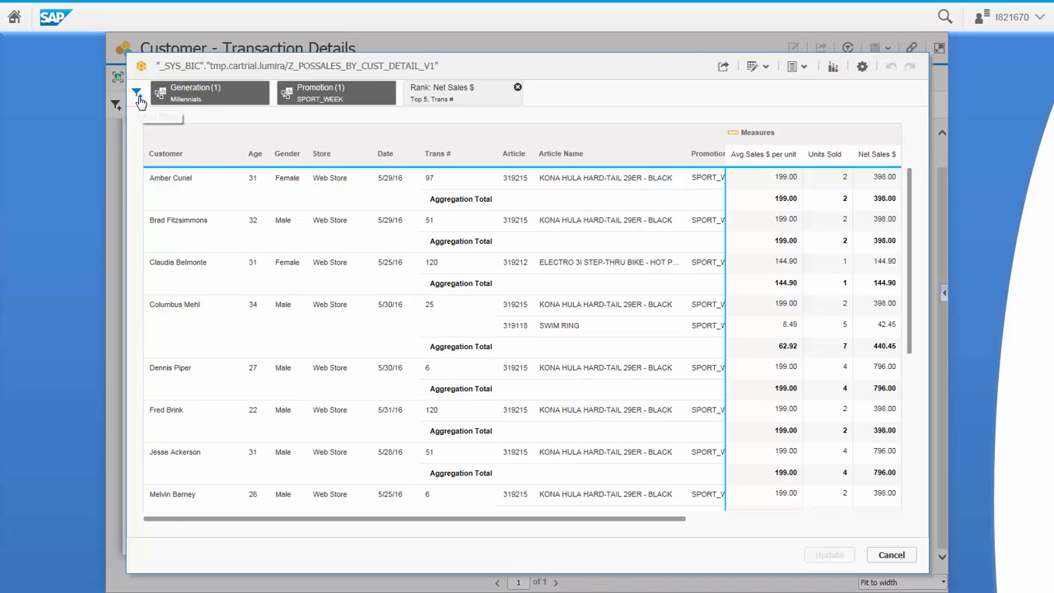
left_click(136, 93)
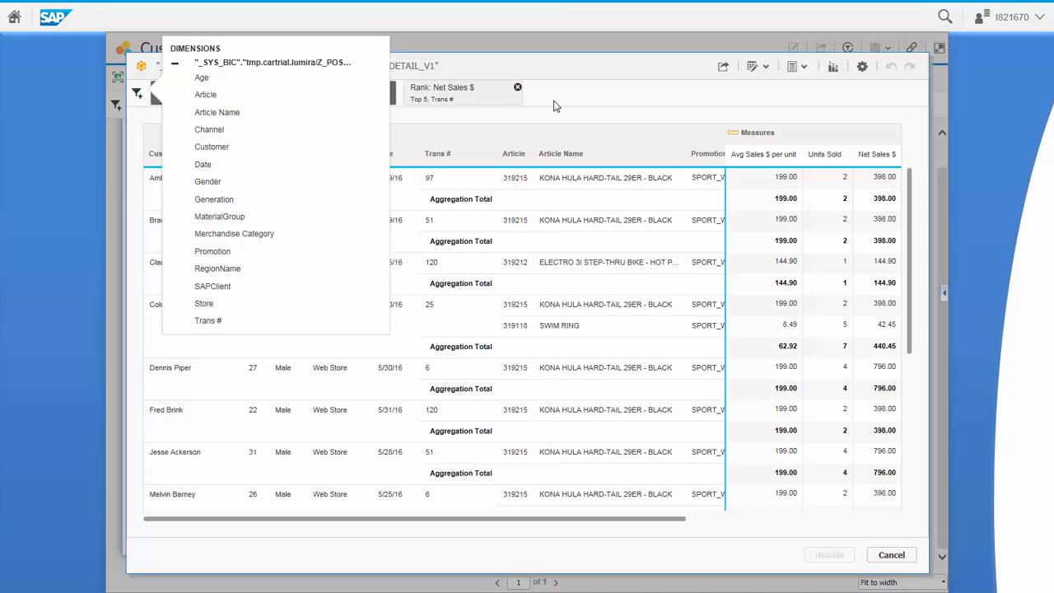
left_click(798, 67)
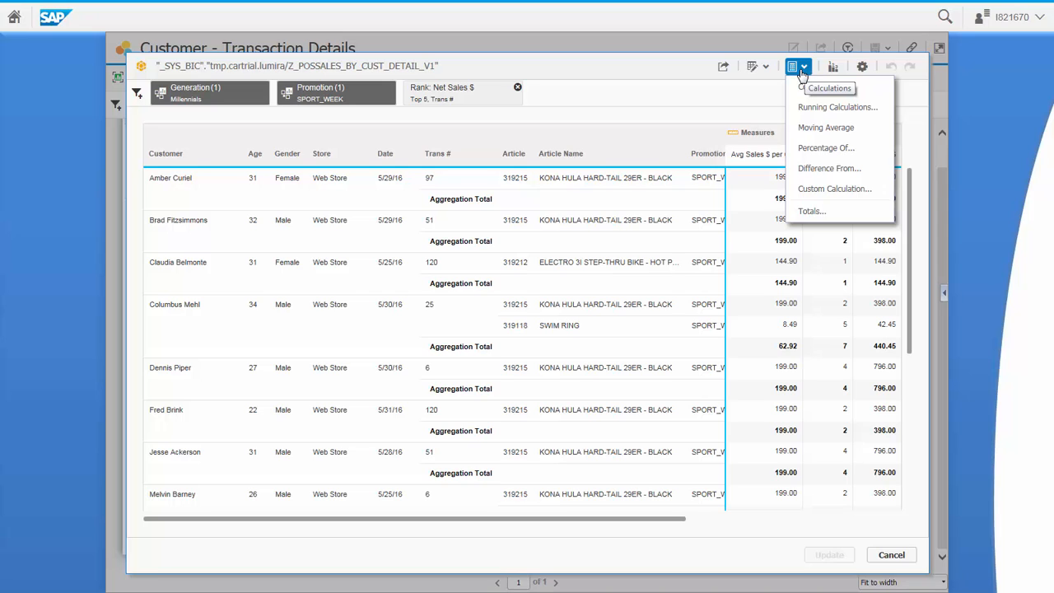
mouse_move(833, 66)
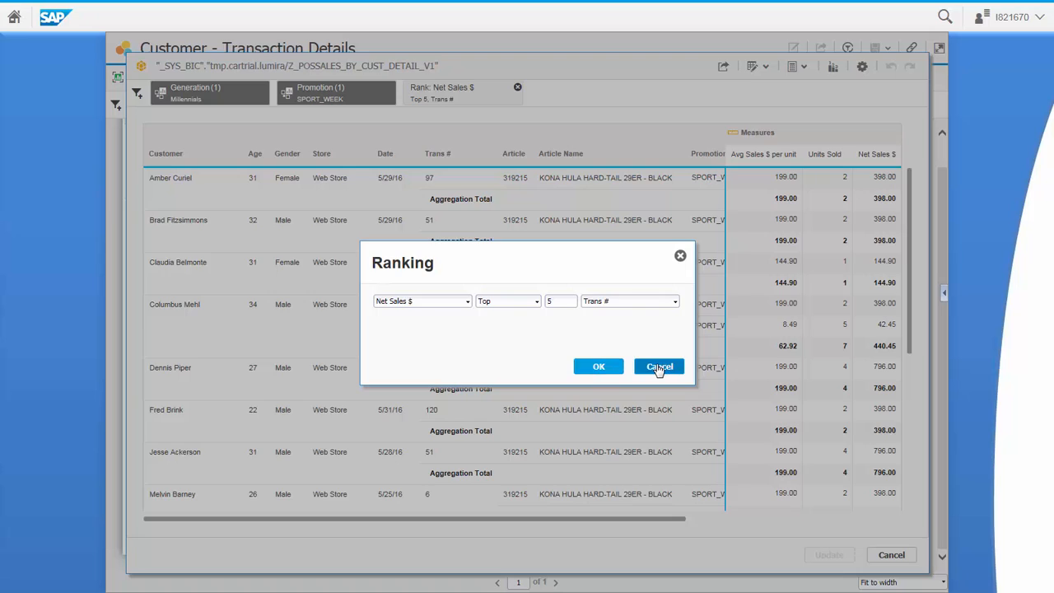
left_click(659, 366)
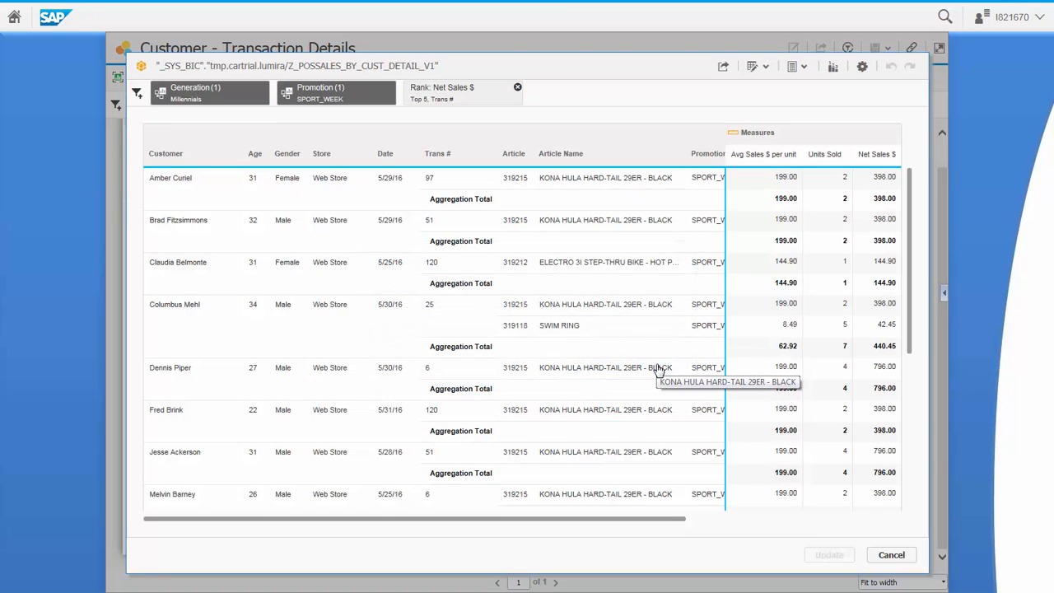
mouse_move(375, 336)
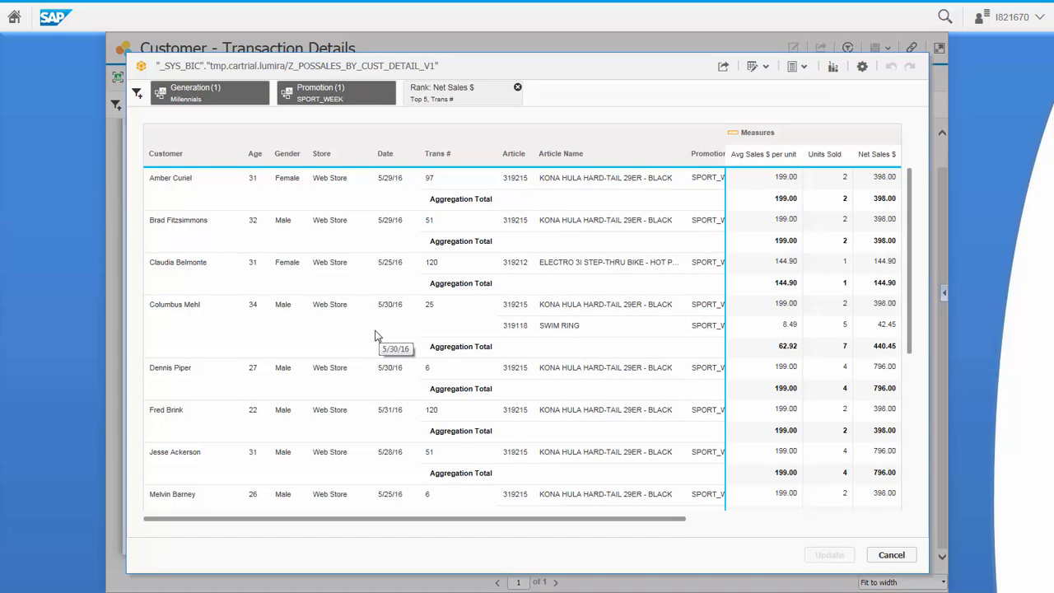
mouse_move(185, 325)
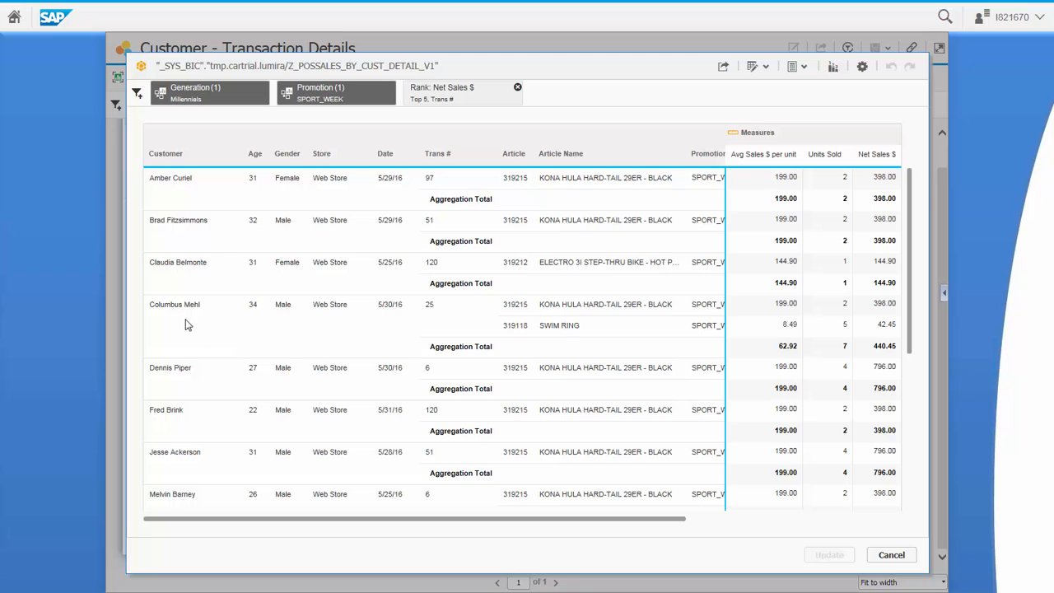
left_click(174, 304)
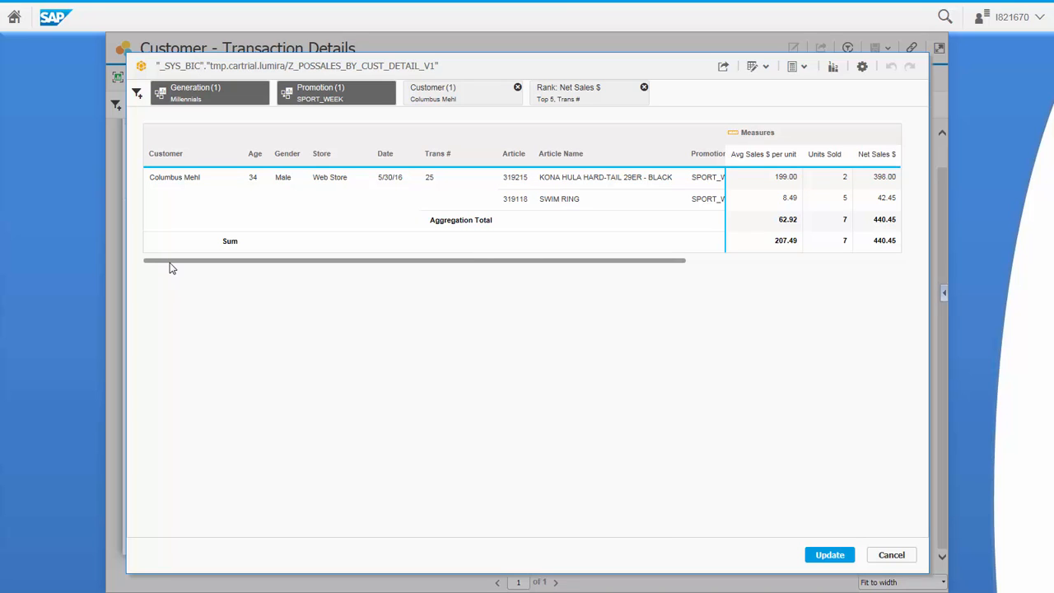
mouse_move(898, 560)
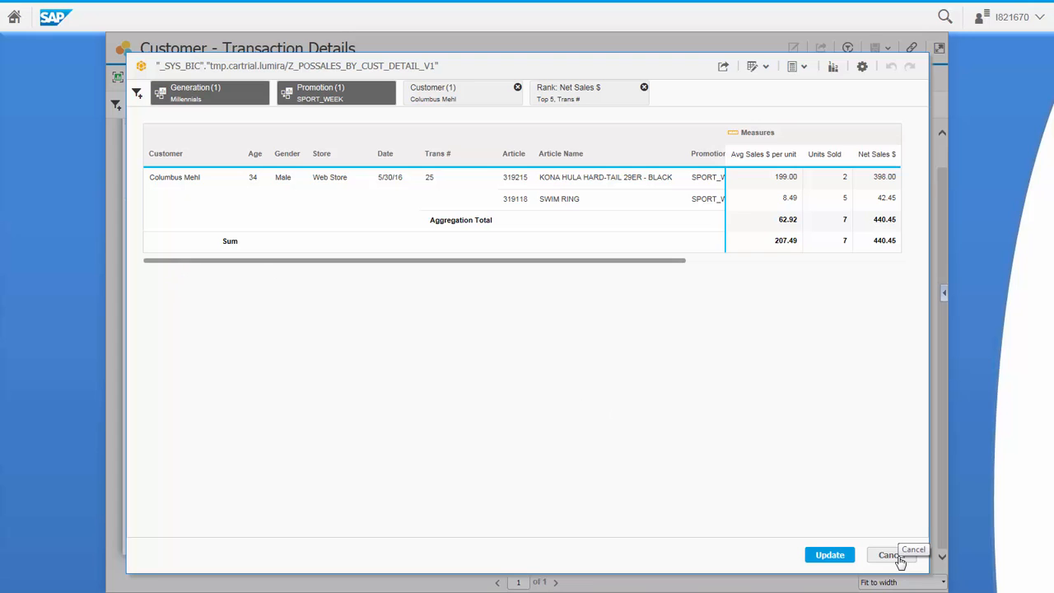
Step: Cancel the maximized table view and remove the SPORT_WEEK and Millennials filter chips
left_click(888, 554)
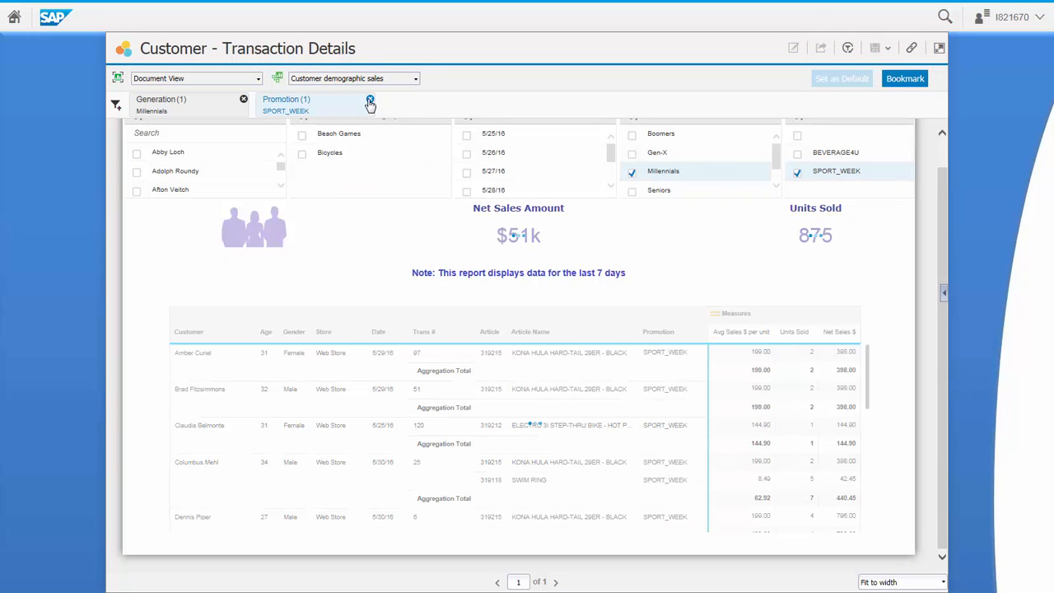
left_click(370, 101)
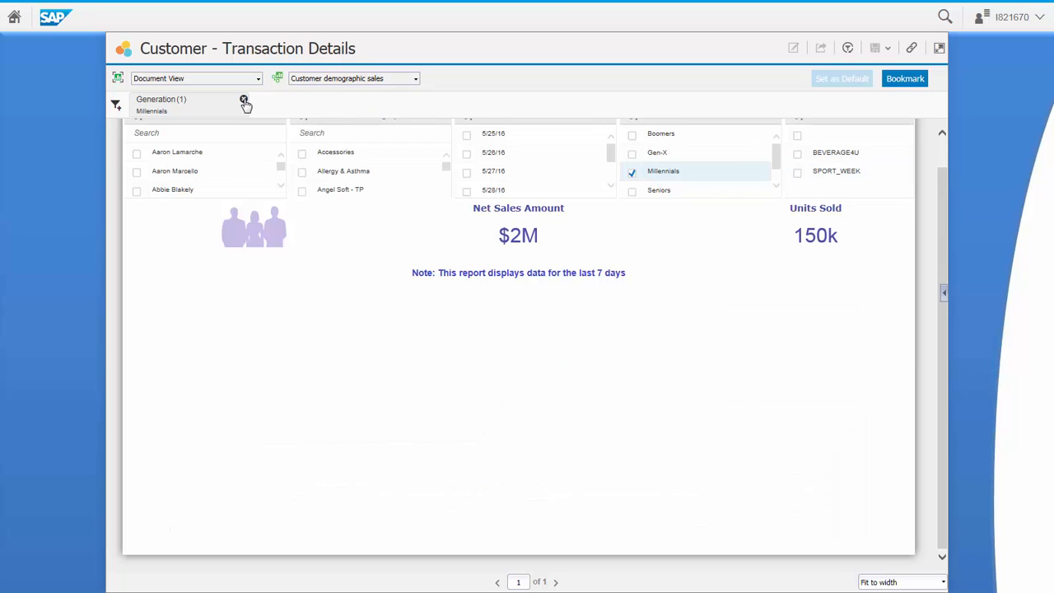
left_click(244, 99)
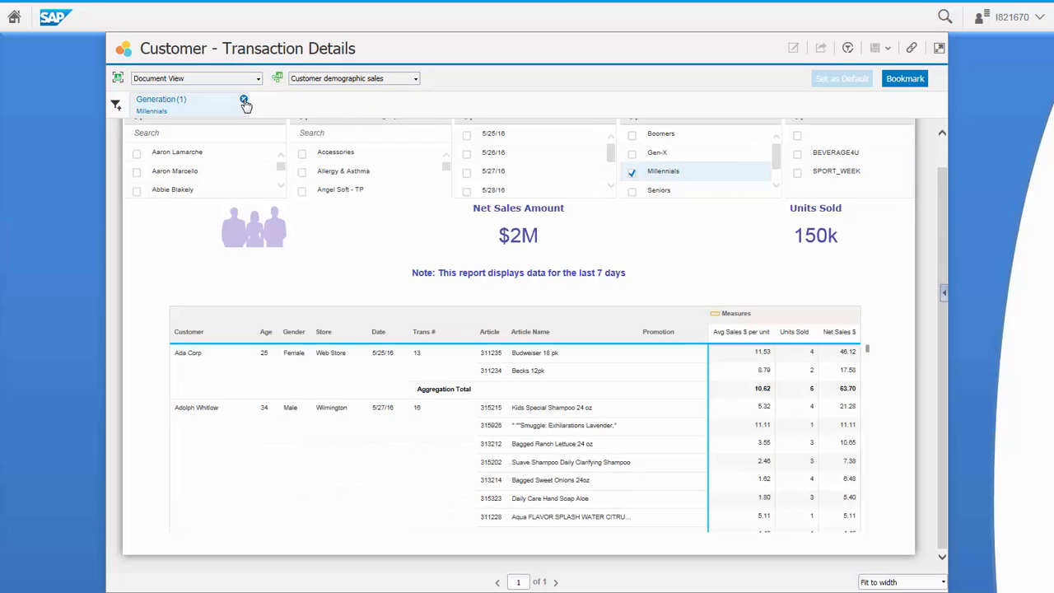